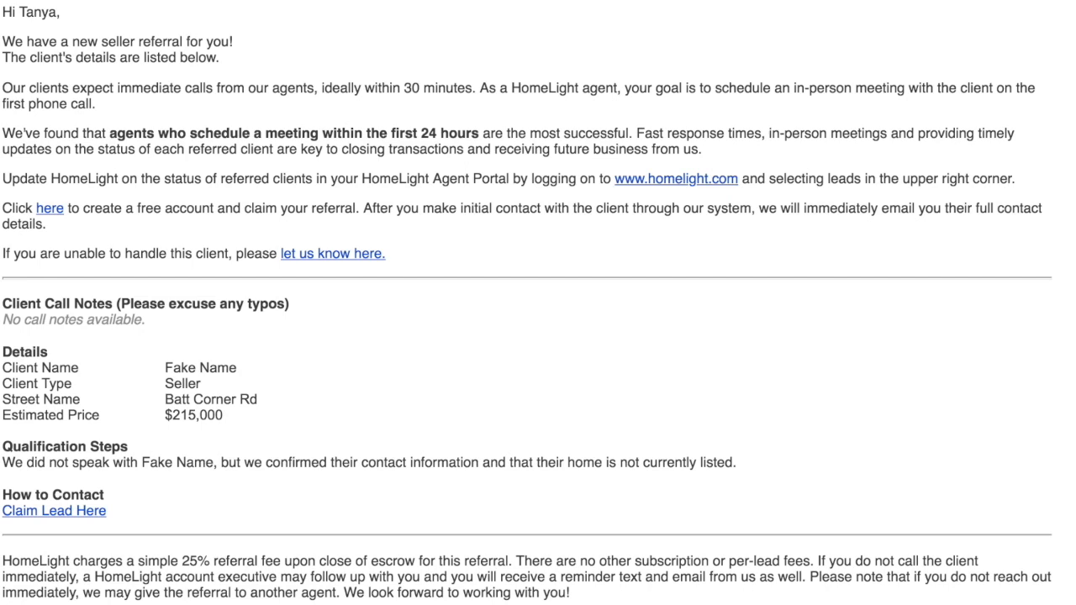
- Claim the lead from the referral email to open the HomeLight referral agreement
click(54, 510)
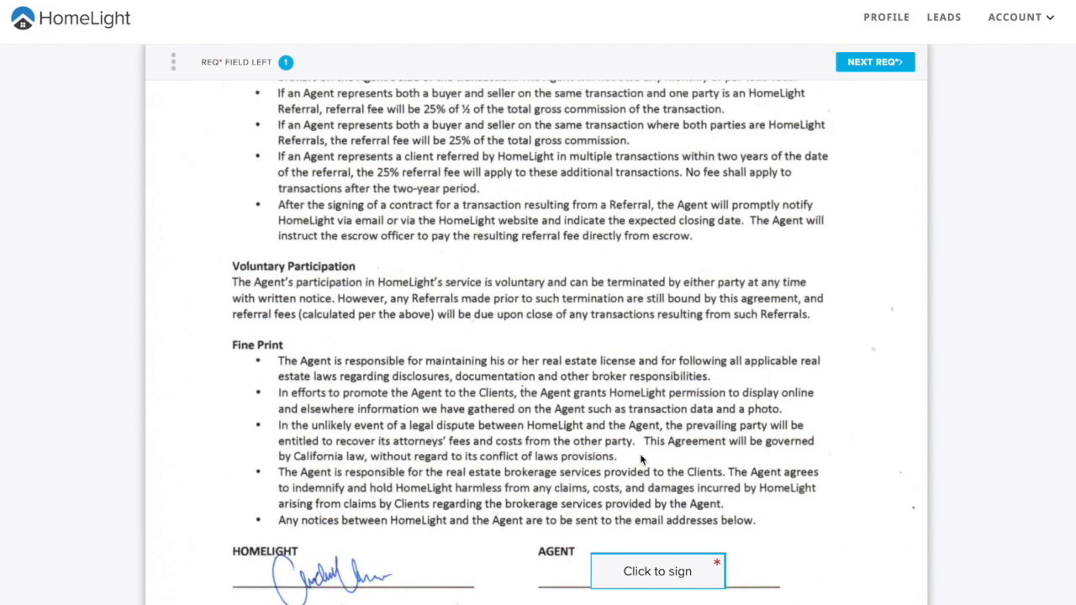
click(657, 571)
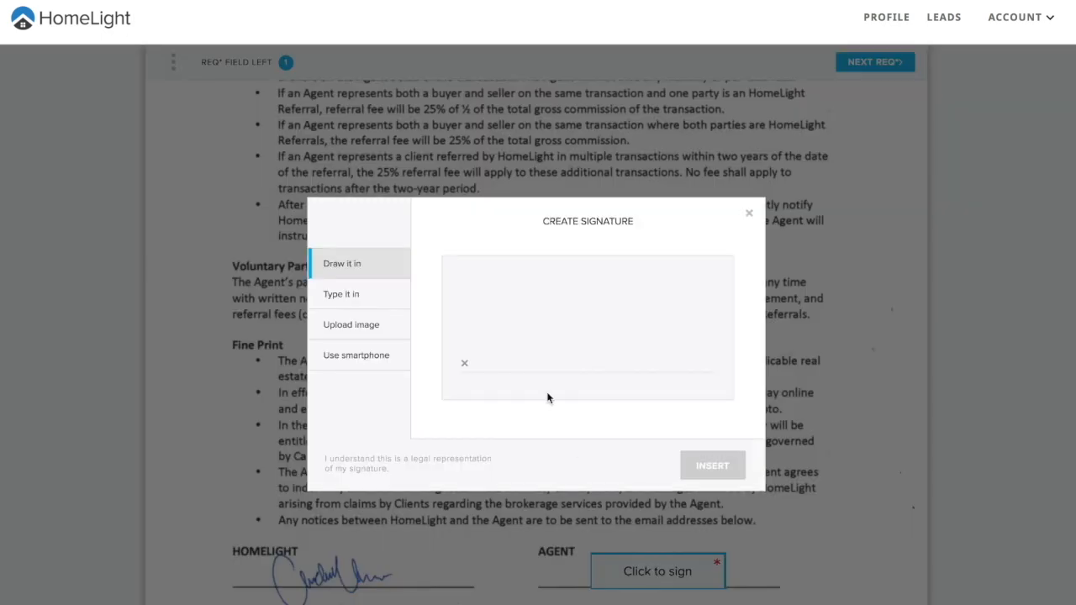
click(341, 294)
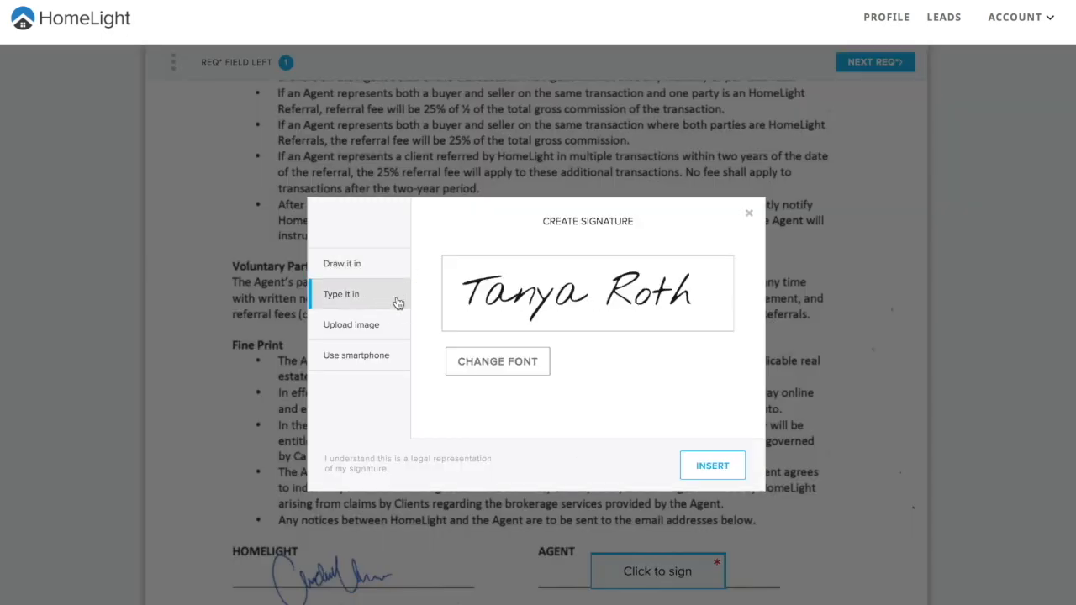
click(712, 465)
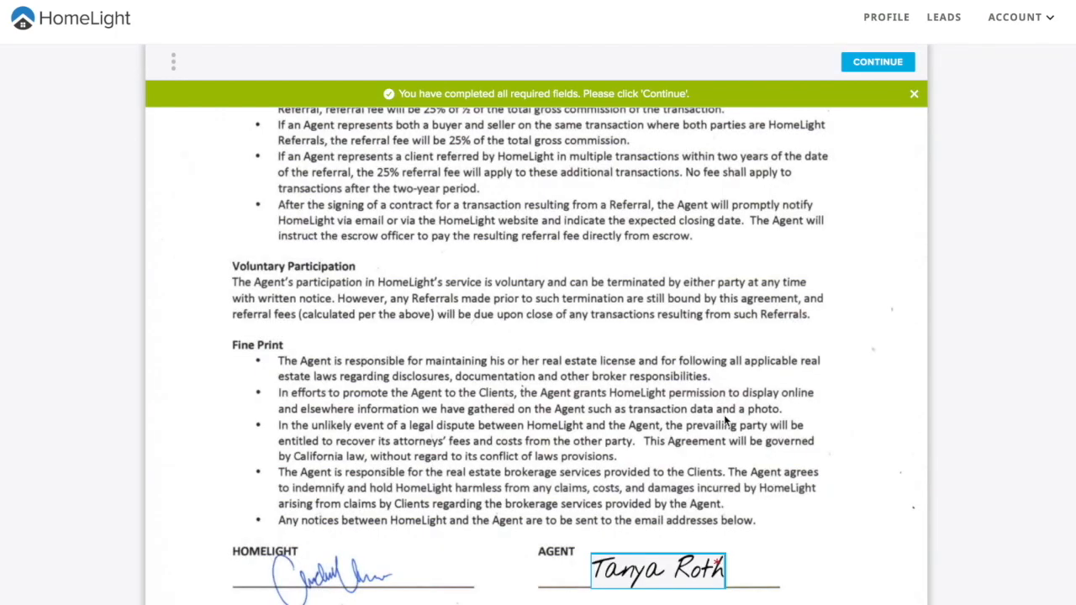
click(877, 61)
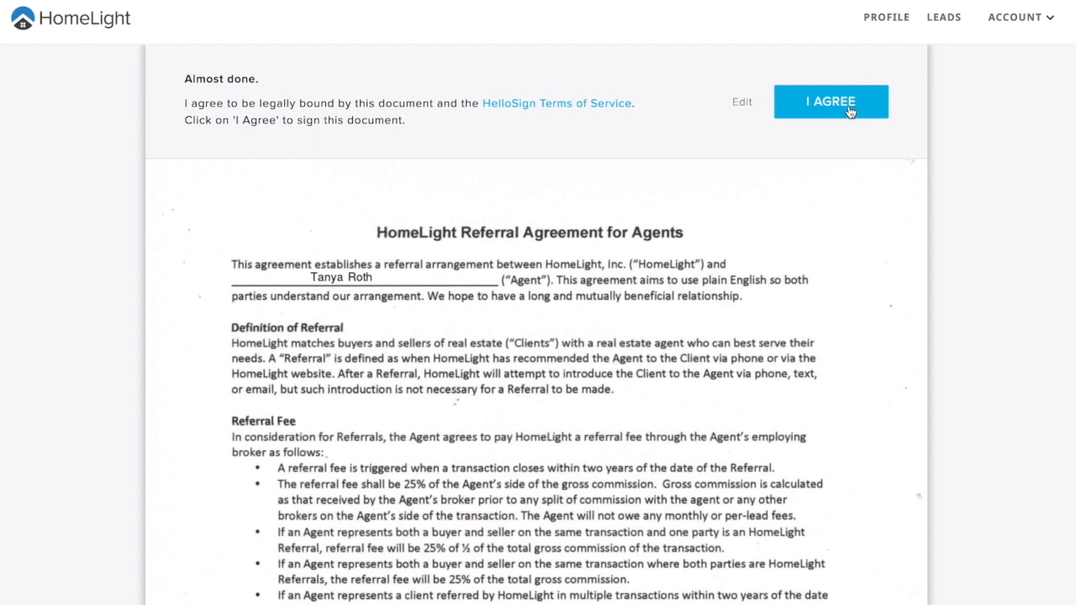
- Agree to the legal terms to submit the signed agreement and dismiss the confirmation
click(830, 101)
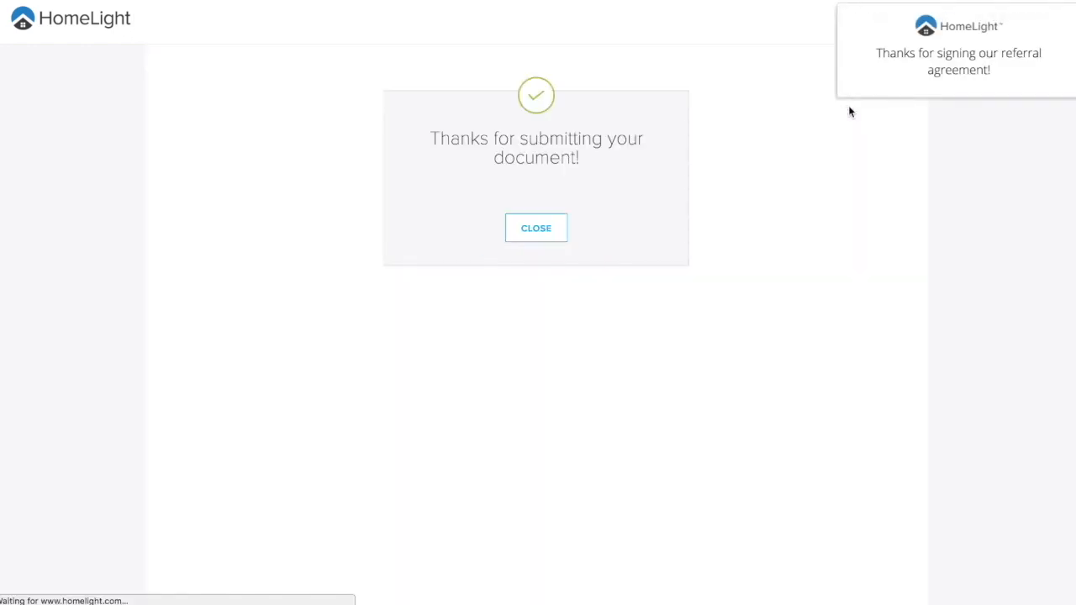
click(535, 228)
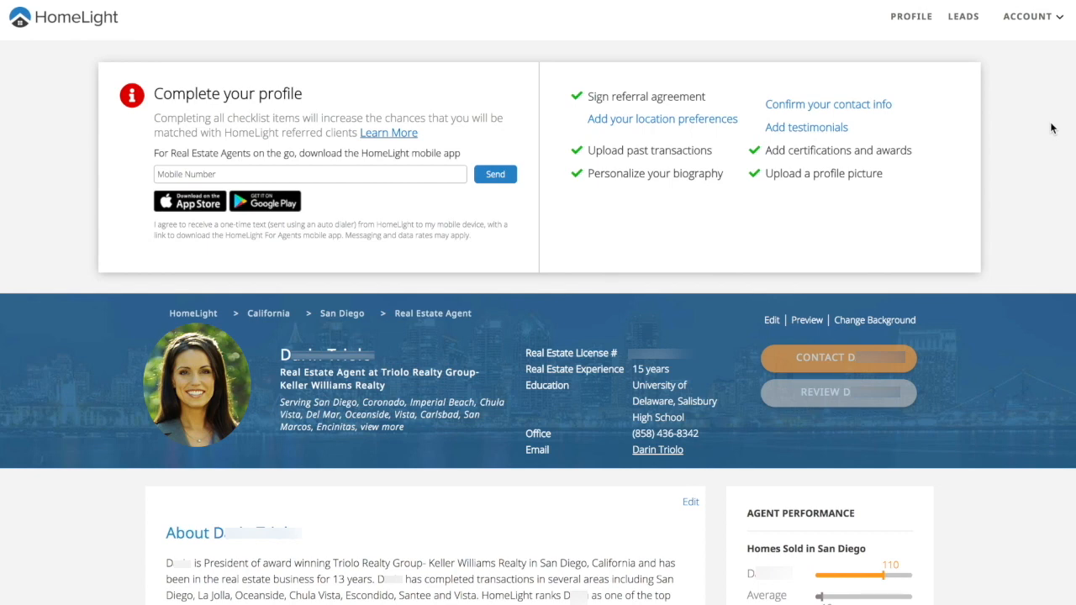
mouse_move(1034, 106)
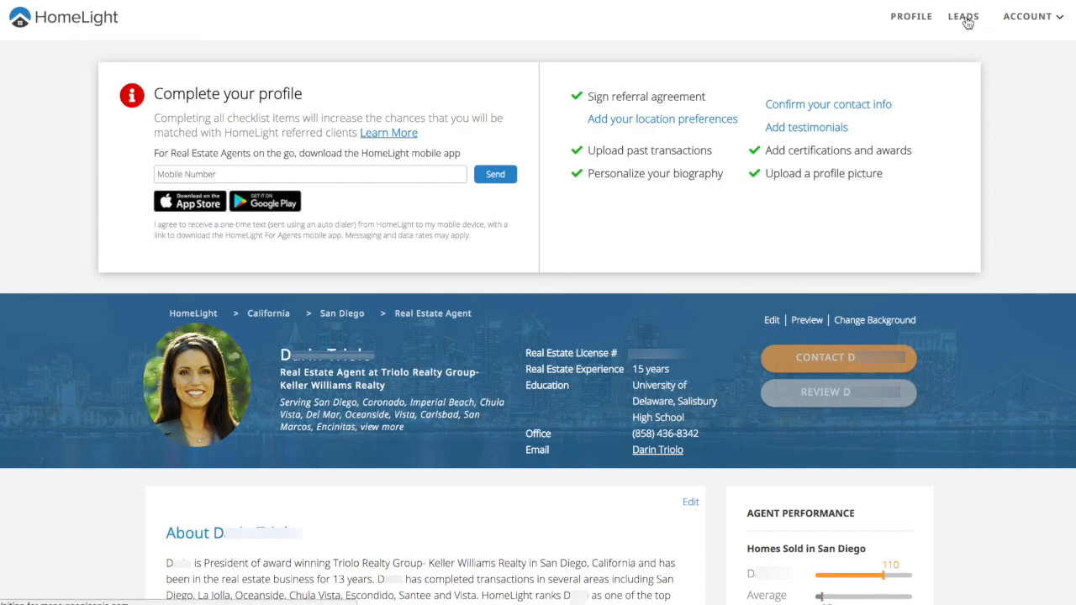
- Go to the LEADS dashboard showing 117 leads needing updates
click(965, 16)
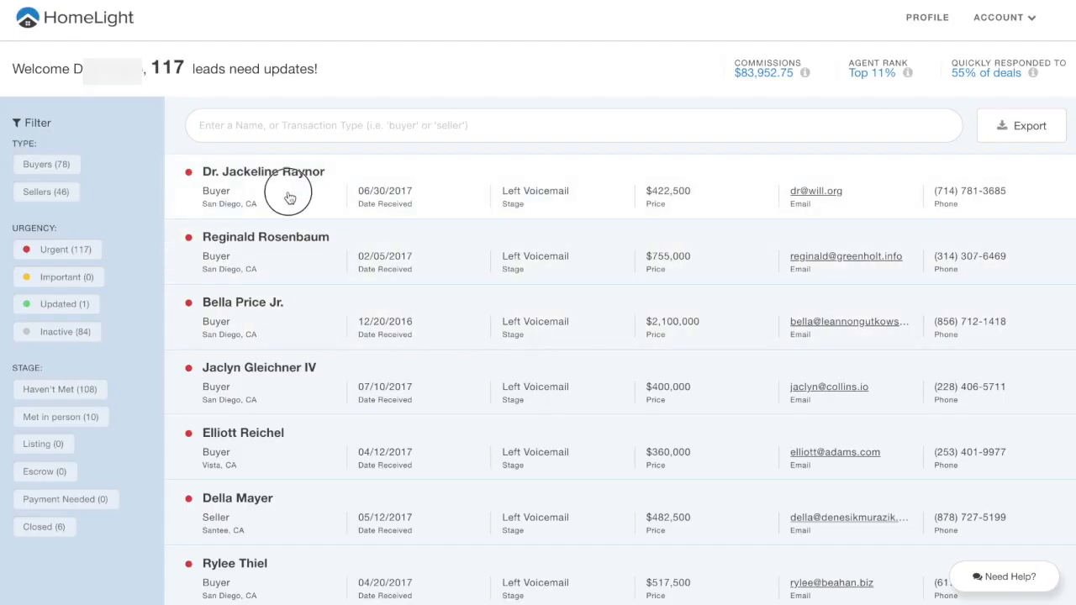
click(289, 197)
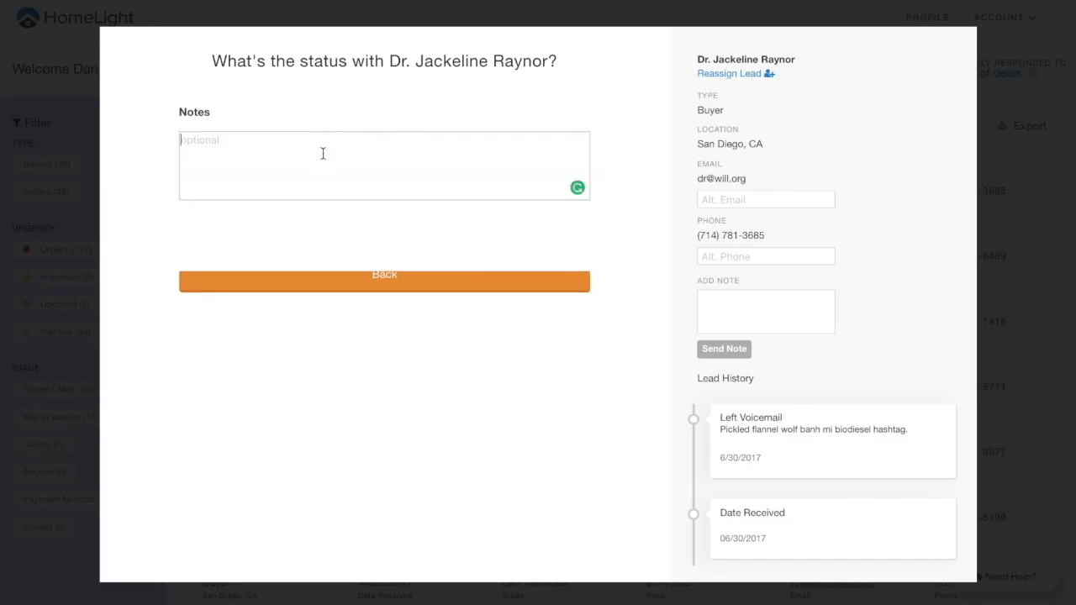
text(Working with)
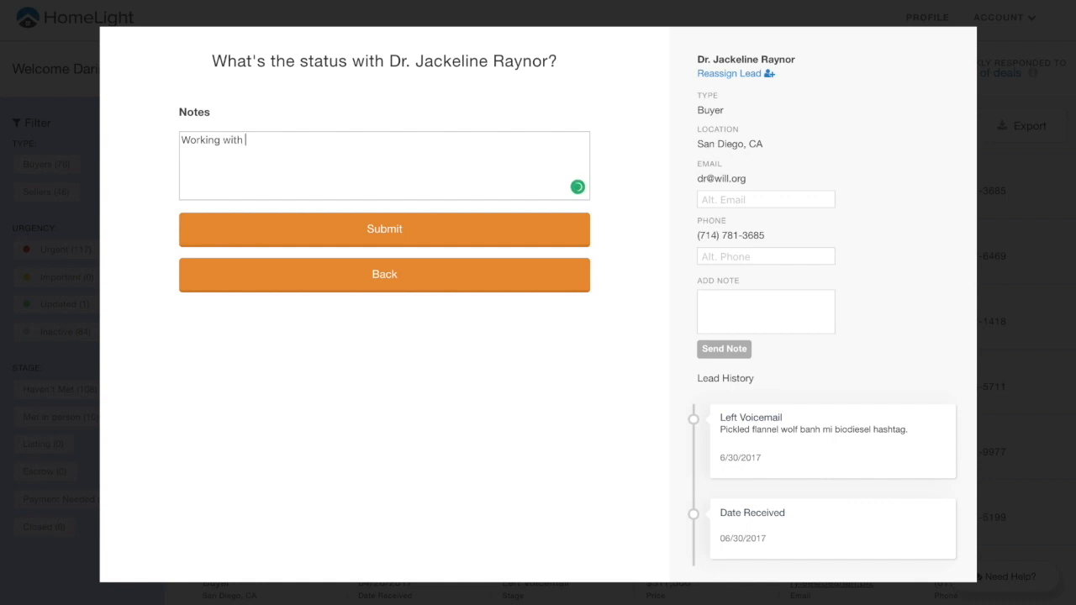
text(the client)
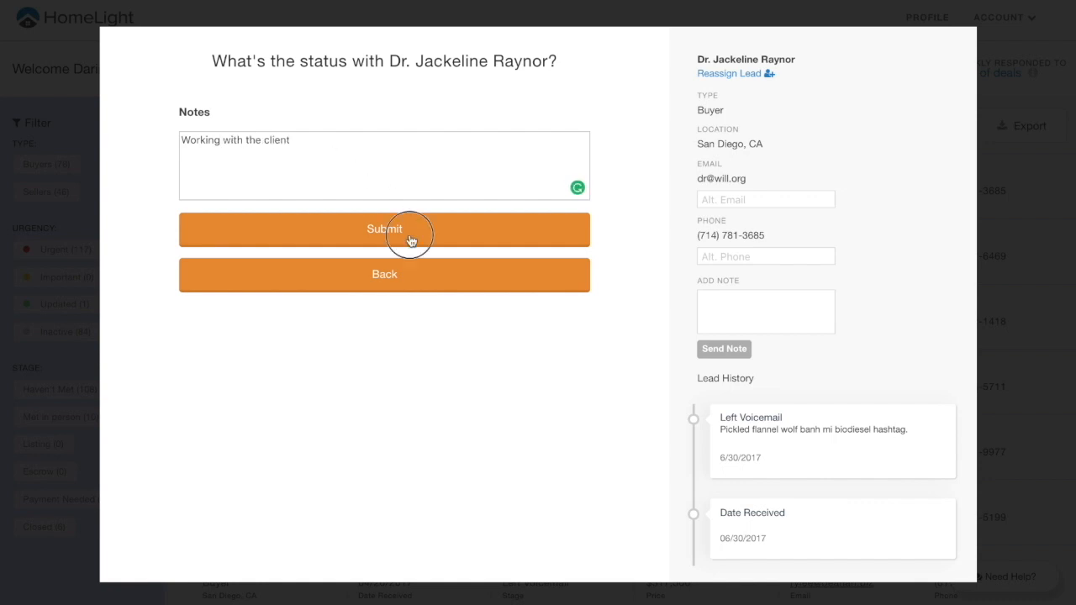
click(384, 228)
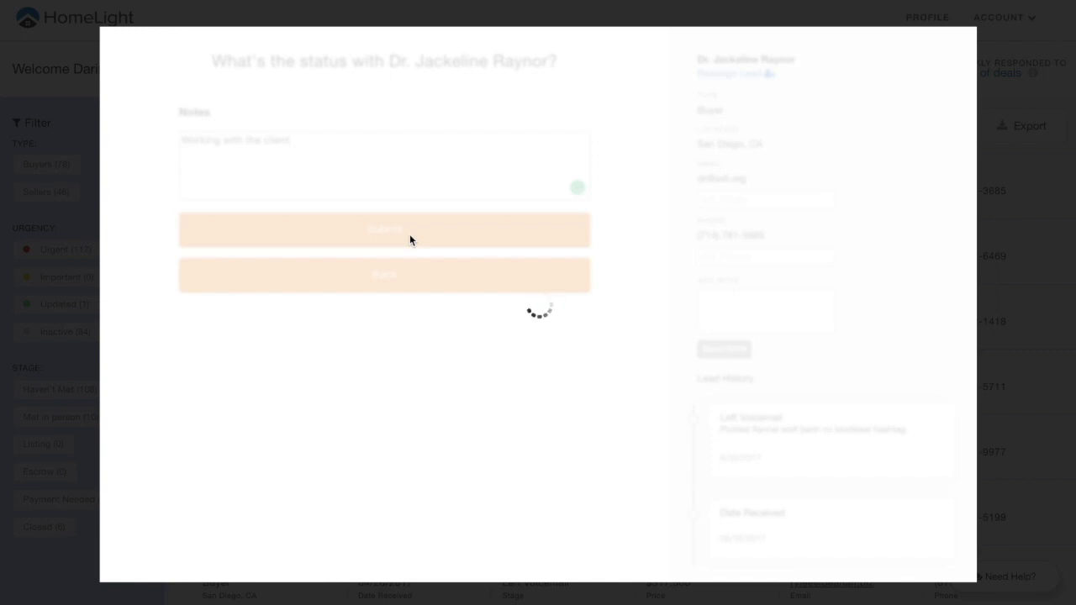
click(384, 229)
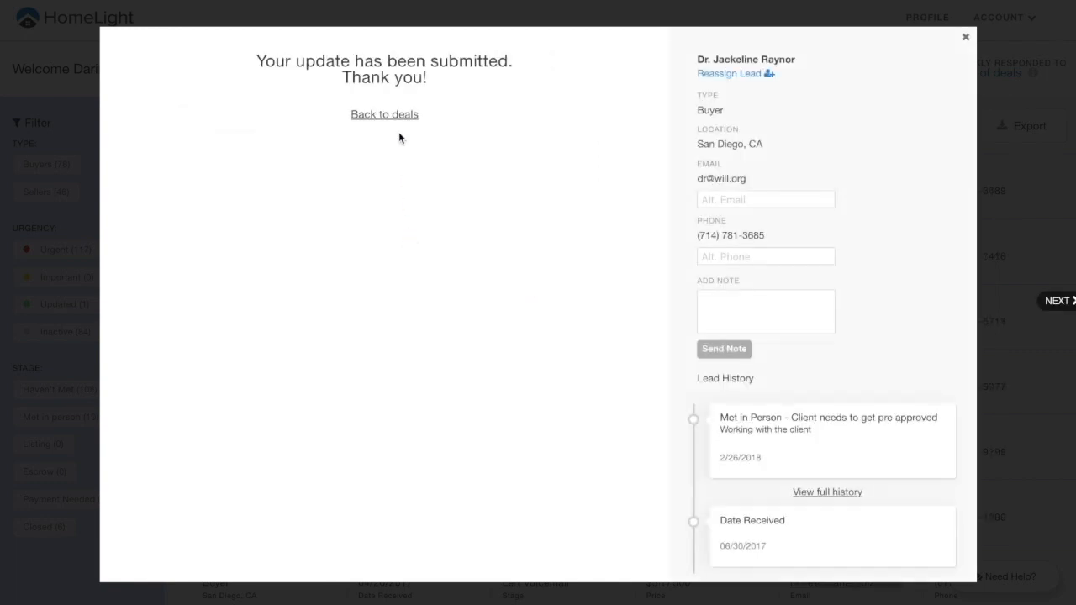
click(384, 114)
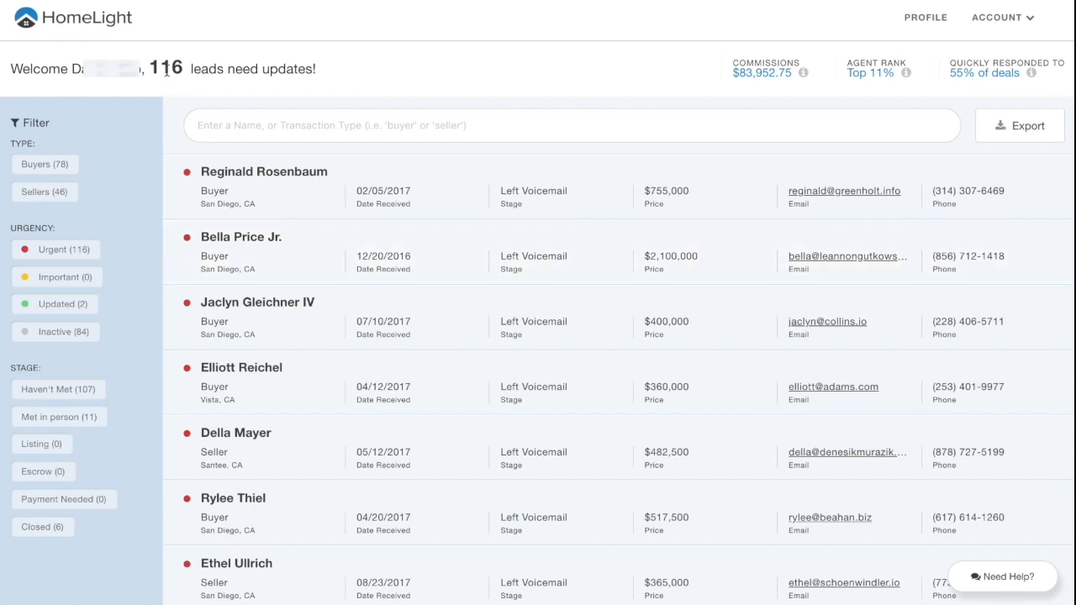
mouse_move(339, 86)
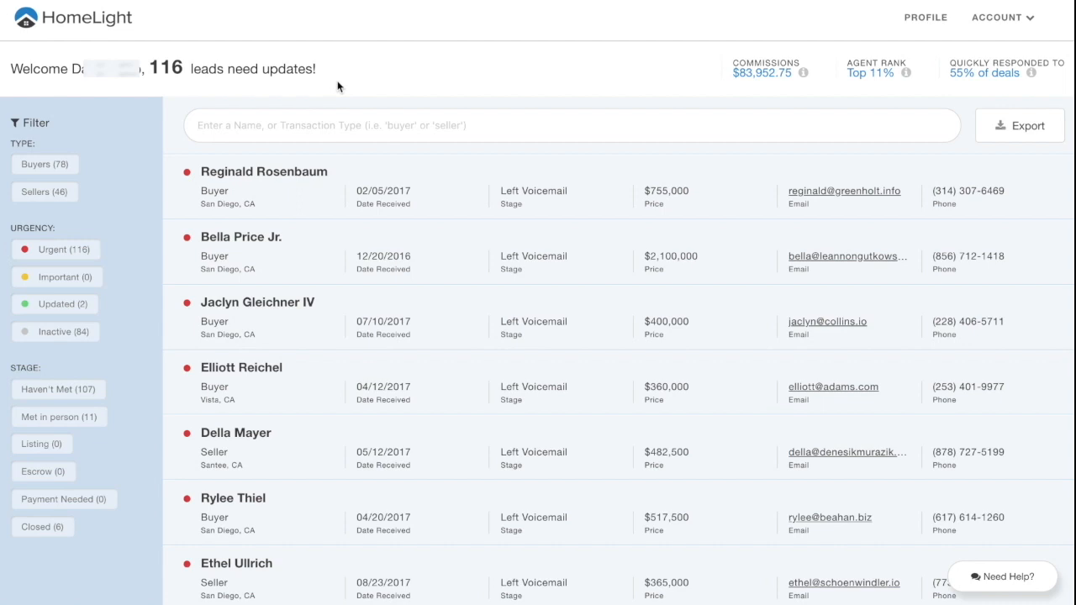
mouse_move(131, 185)
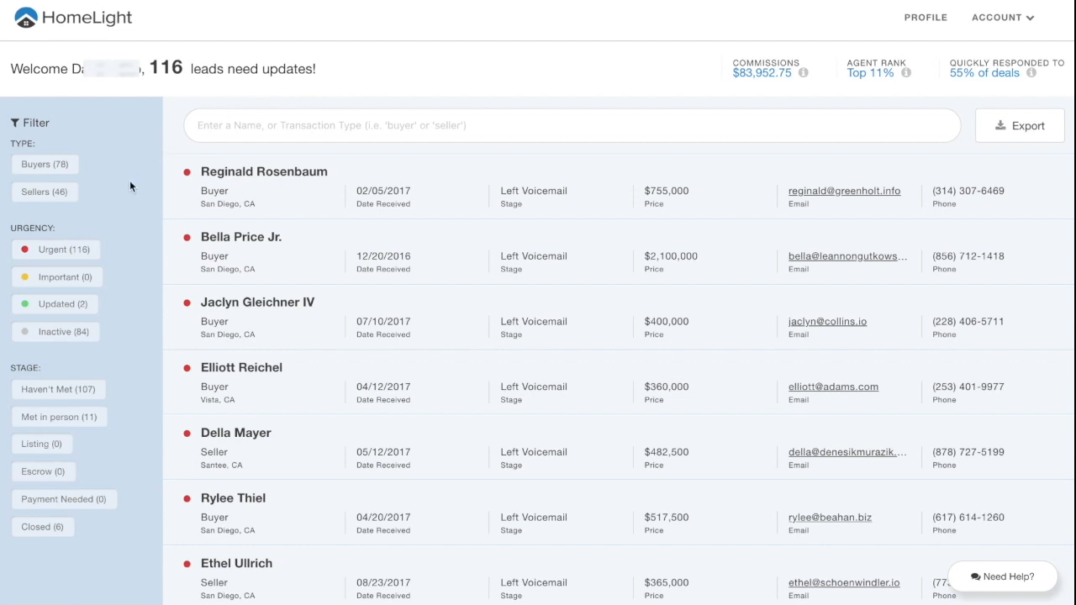
mouse_move(133, 266)
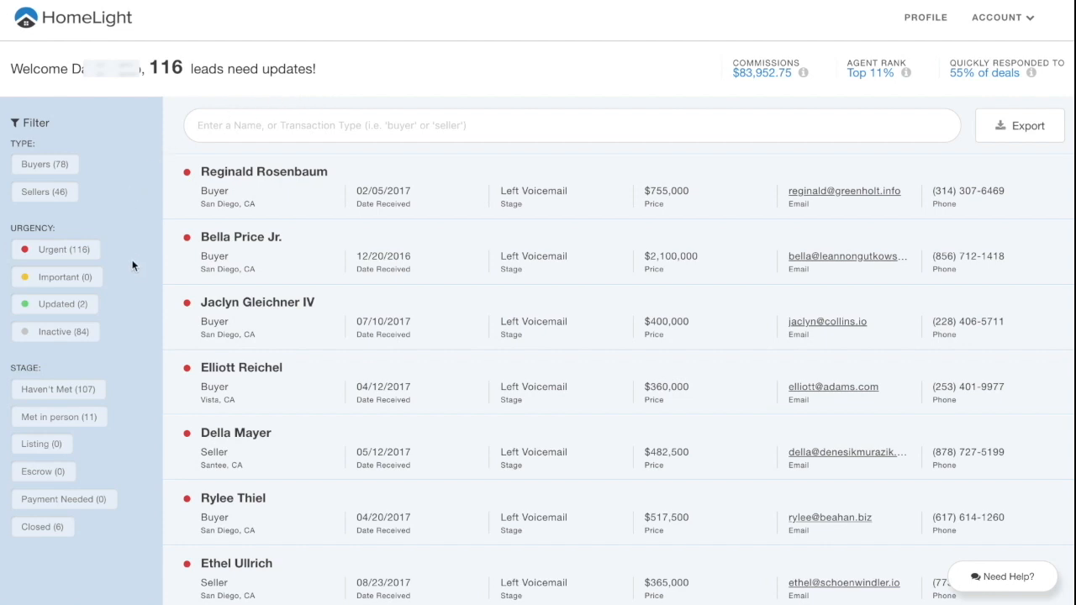